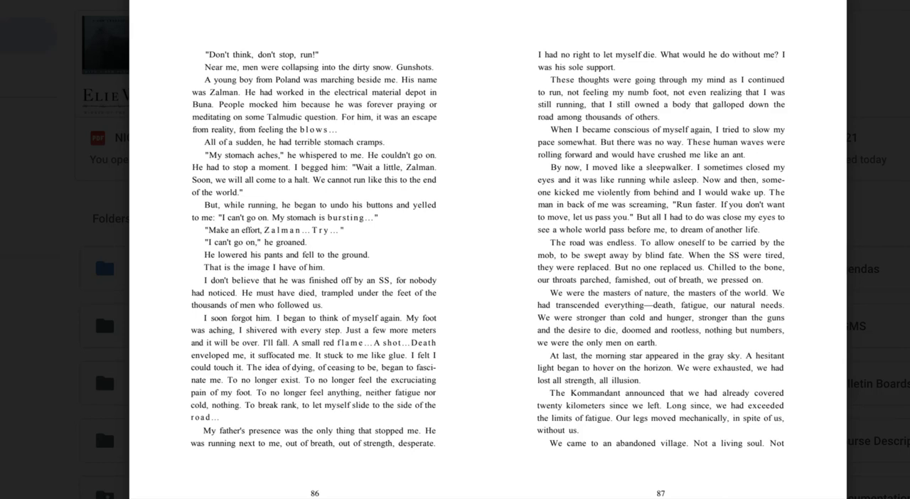
{"action": "mouse_move", "coordinate": [865, 205]}
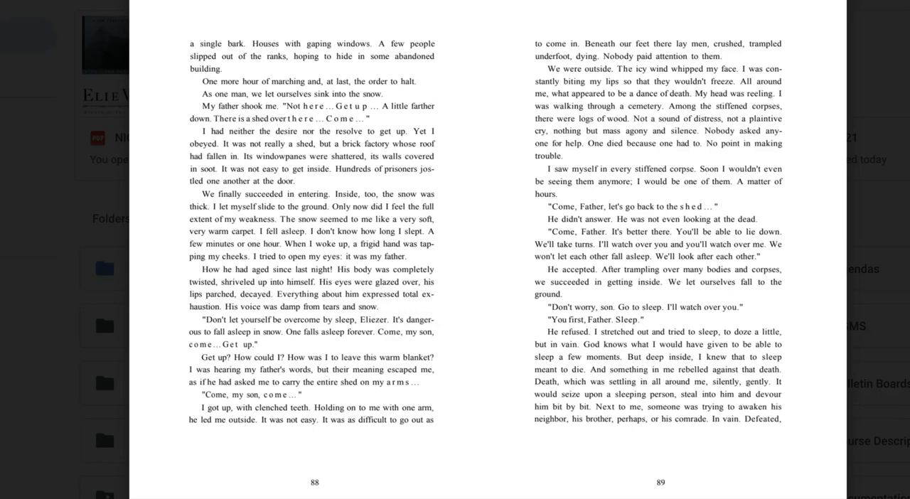
{"action": "mouse_move", "coordinate": [856, 307]}
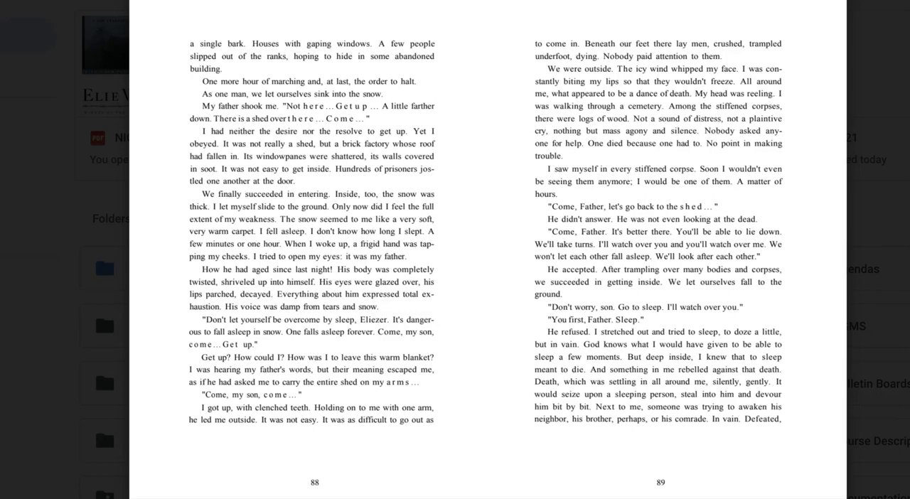
{"action": "scroll", "scroll_direction": "down", "scroll_amount": 3}
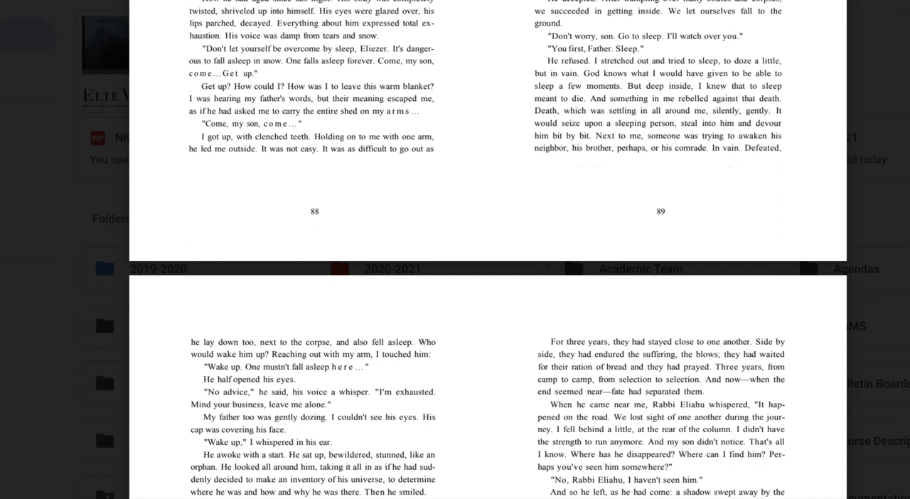
{"action": "scroll", "scroll_direction": "down", "scroll_amount": 3}
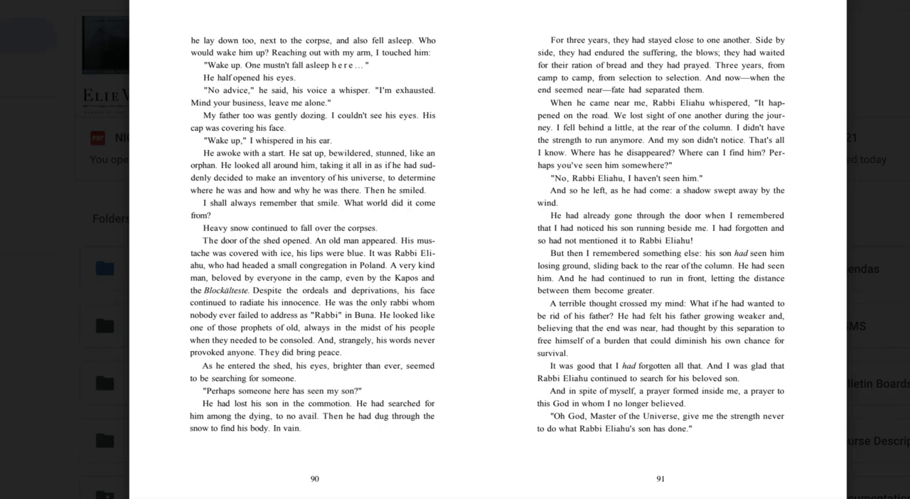
{"action": "scroll", "scroll_direction": "down", "scroll_amount": 3}
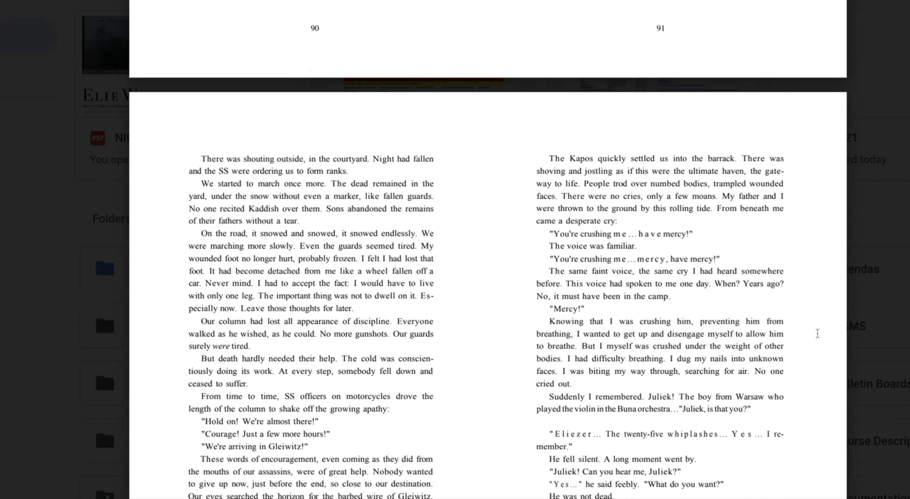
{"action": "scroll", "scroll_direction": "down", "scroll_amount": 3}
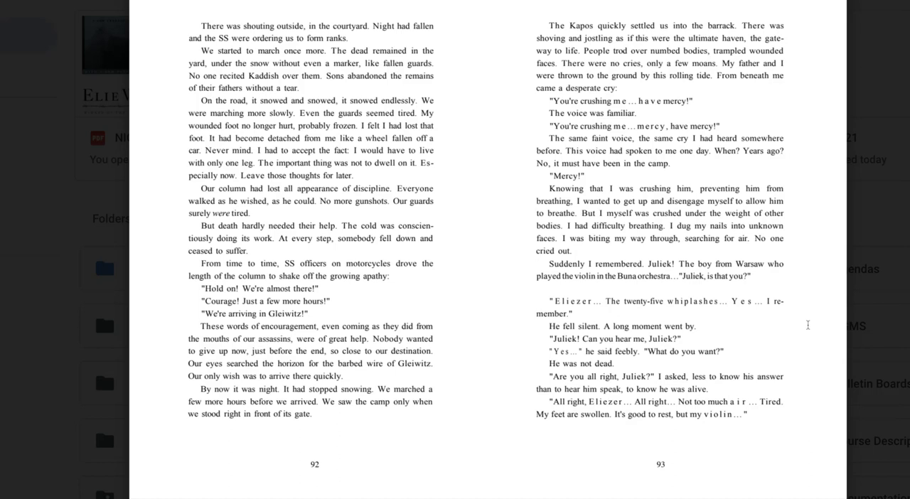
{"action": "scroll", "scroll_direction": "down", "scroll_amount": 3}
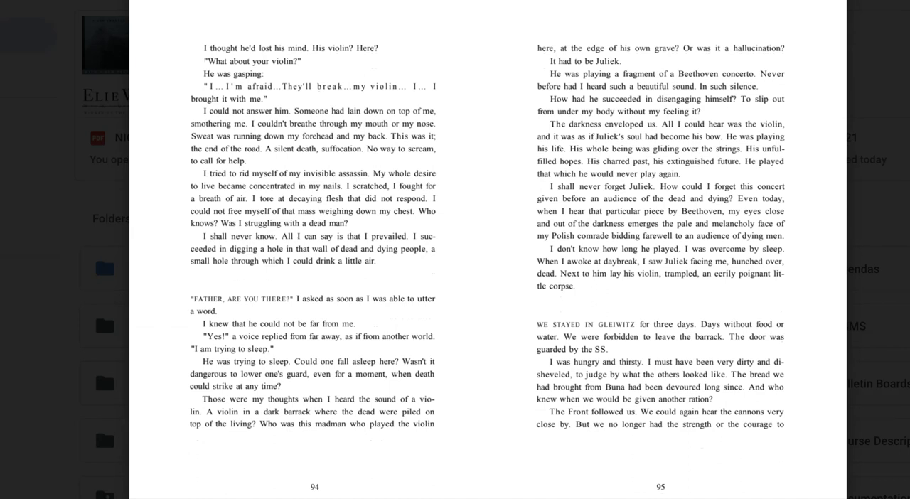